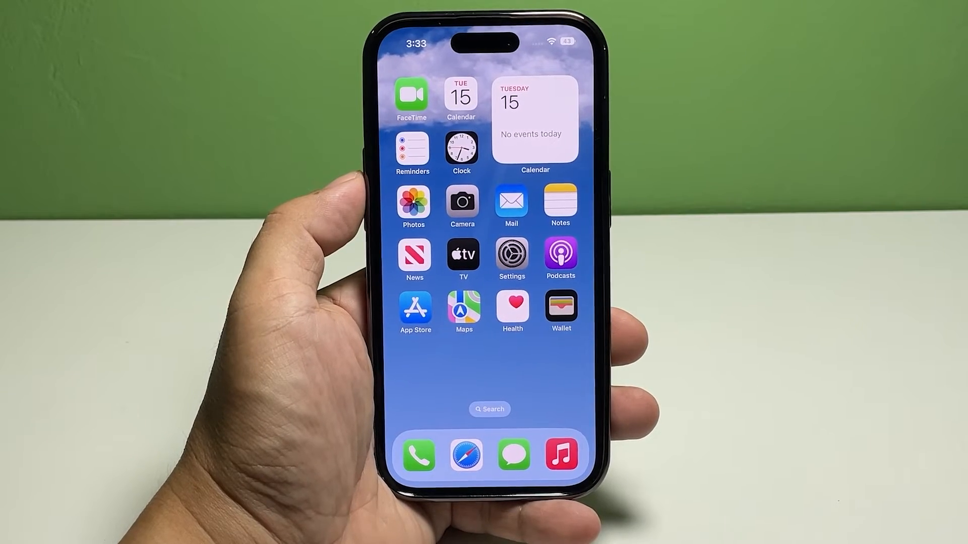
Launch Settings from the home screen and scroll partway down its main list.
{"action": "left_click", "coordinate": [512, 253]}
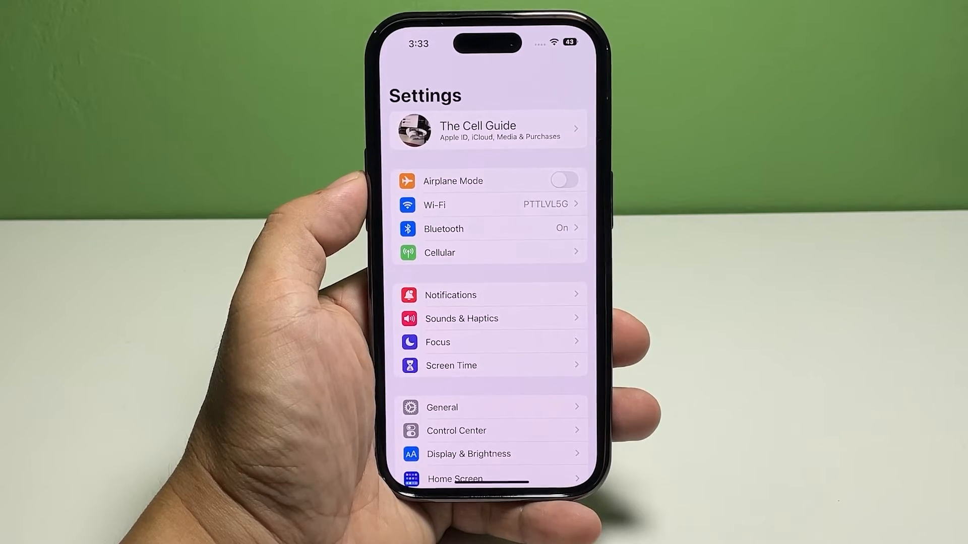
{"action": "scroll", "scroll_direction": "up", "scroll_amount": 3}
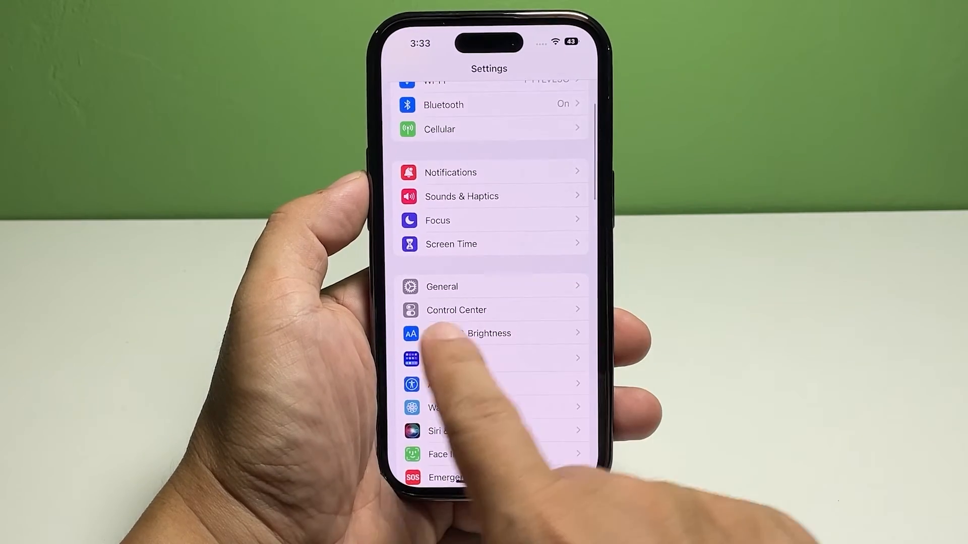
In Control Center, add Dark Mode and Low Power Mode from More Controls to the included controls.
{"action": "left_click", "coordinate": [456, 310]}
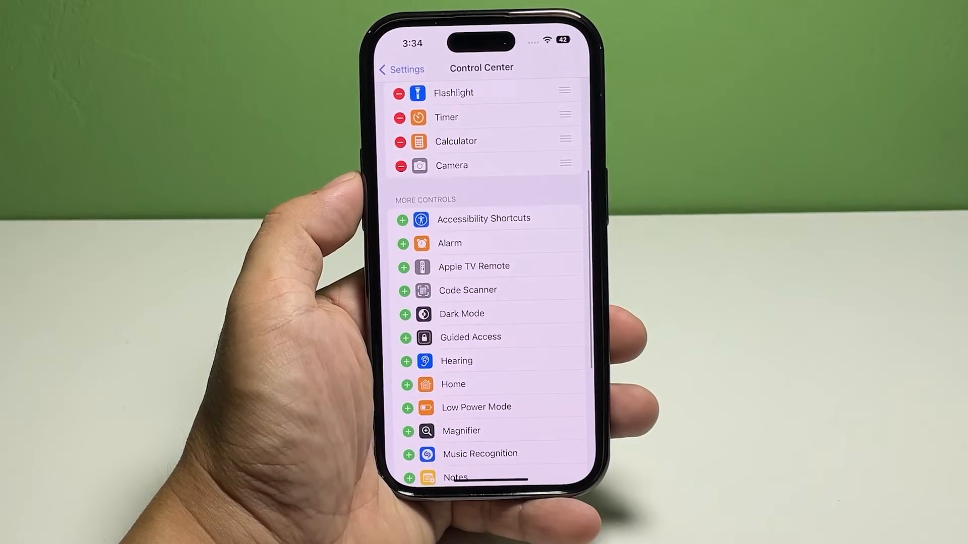
{"action": "left_click", "coordinate": [405, 314]}
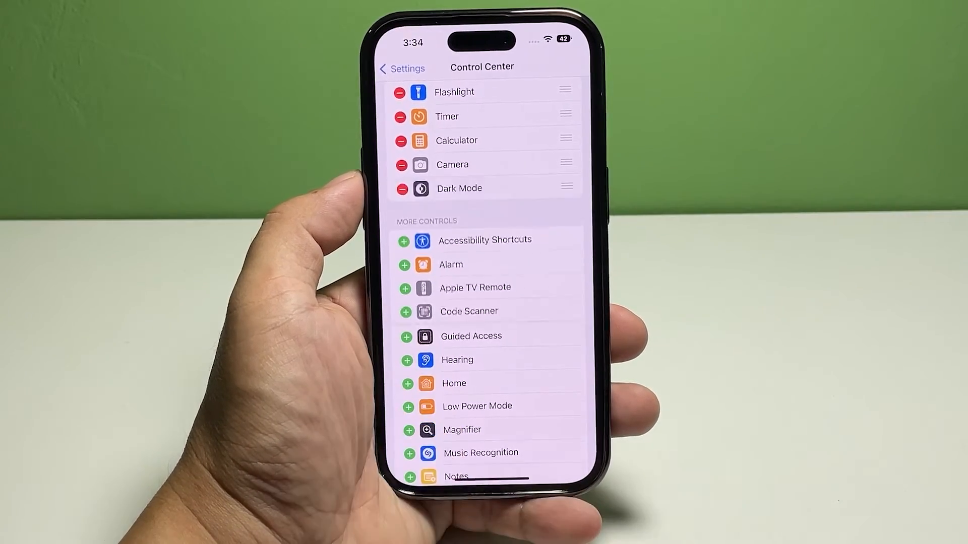
{"action": "scroll", "scroll_direction": "down", "scroll_amount": 3}
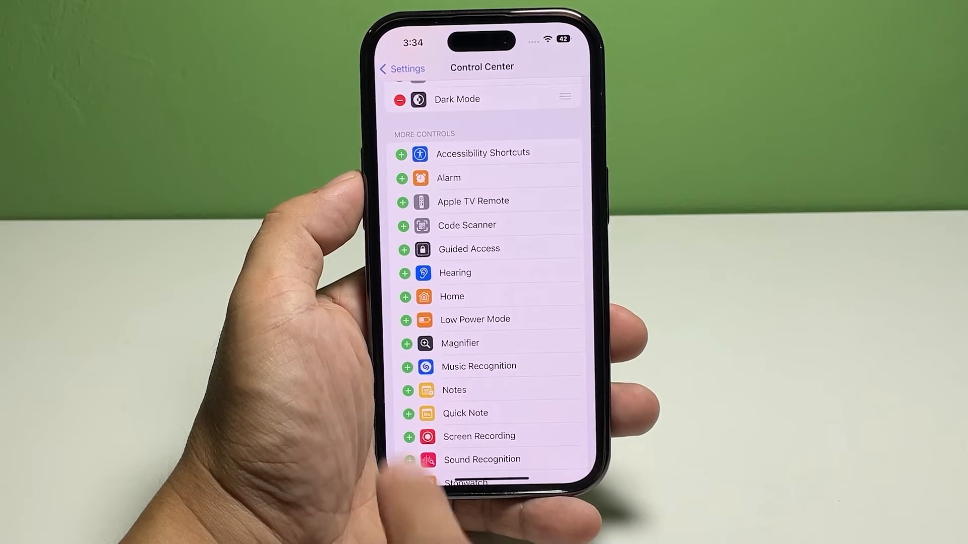
{"action": "left_click", "coordinate": [407, 319]}
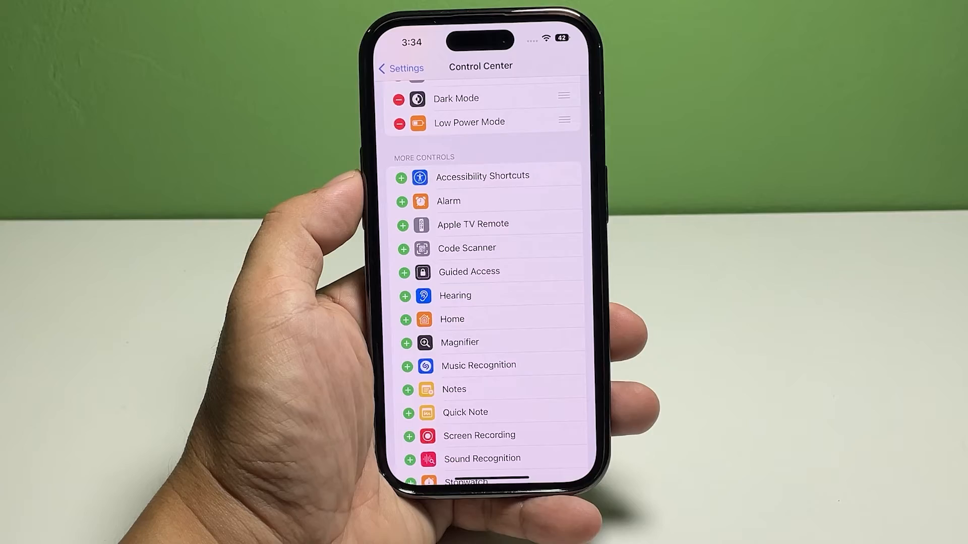
{"action": "scroll", "scroll_direction": "up", "scroll_amount": 3}
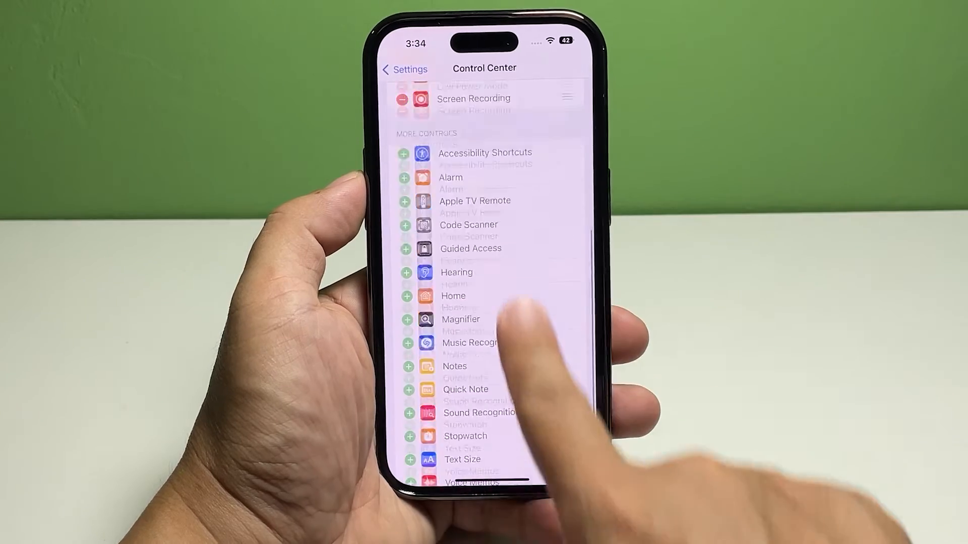
Scroll to Included Controls so Screen Recording and Low Power Mode sit below Flashlight.
{"action": "scroll", "scroll_direction": "up", "scroll_amount": 3}
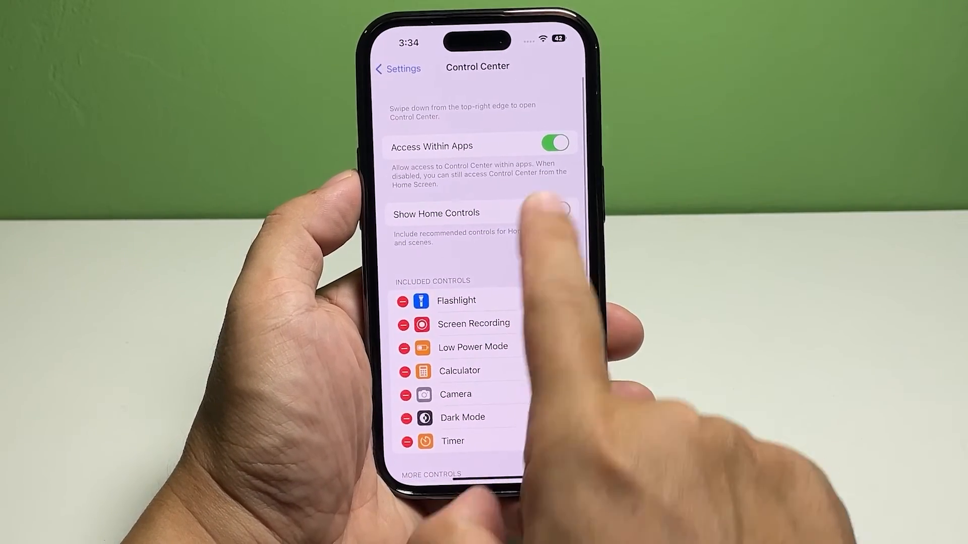
Switch on Show Home Controls in the Control Center page.
{"action": "left_click", "coordinate": [555, 213]}
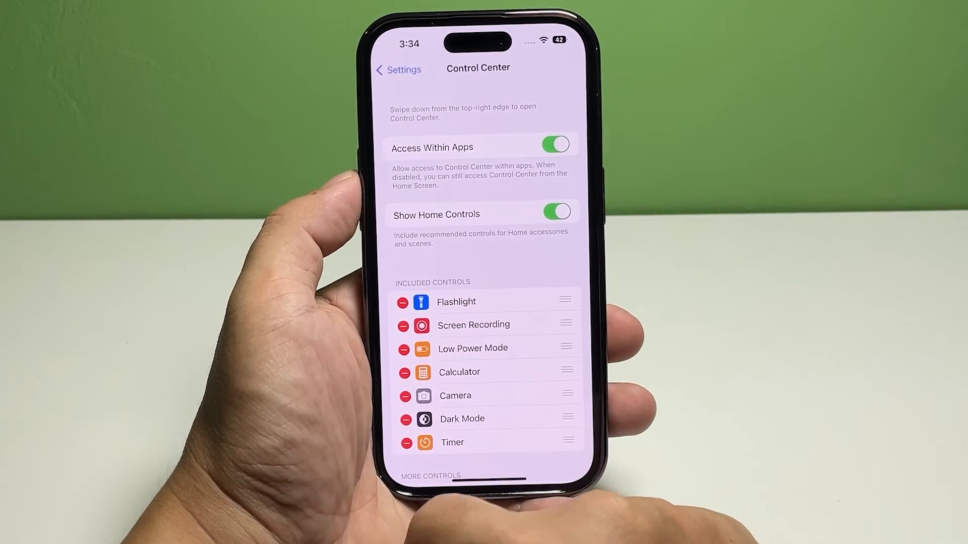